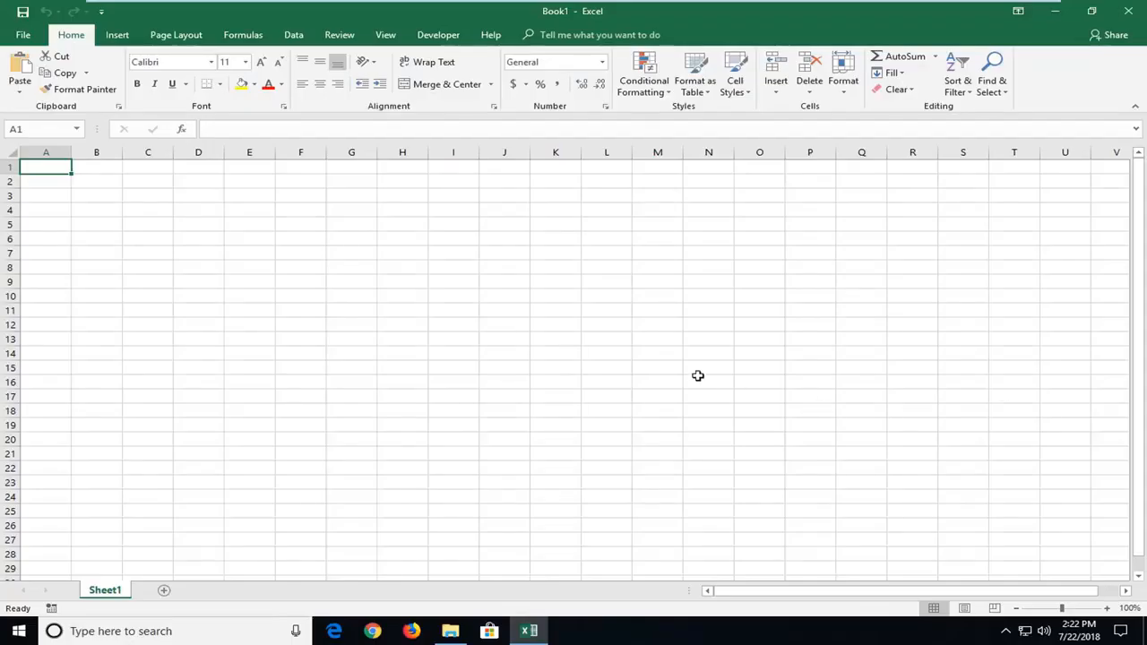
mouse_move(662, 351)
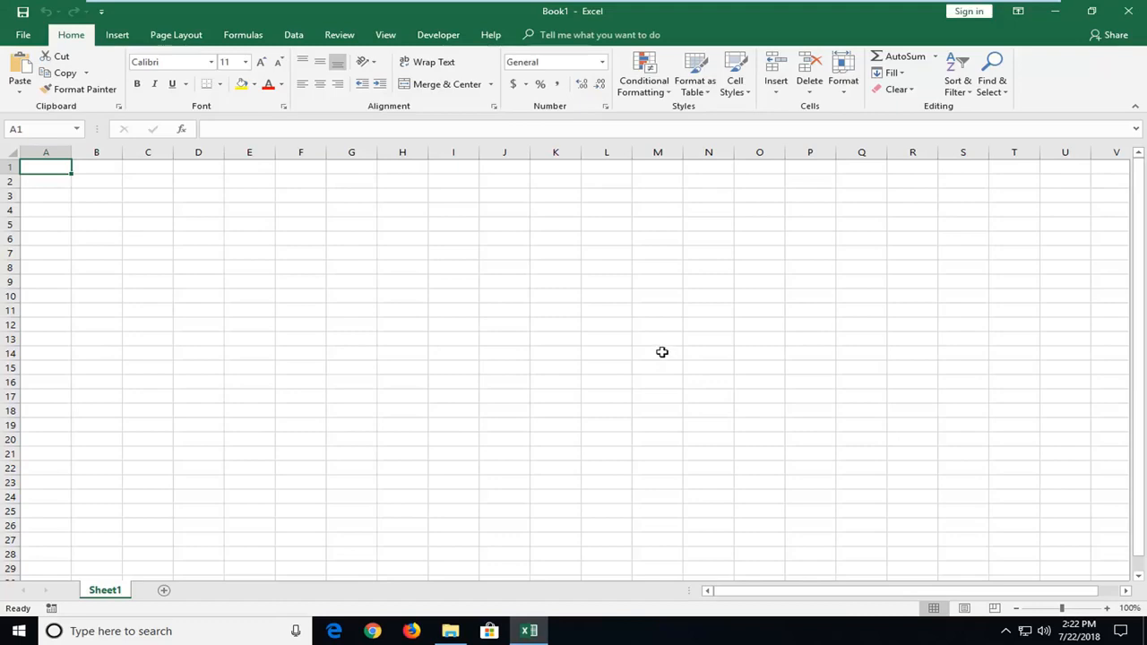
mouse_move(534, 258)
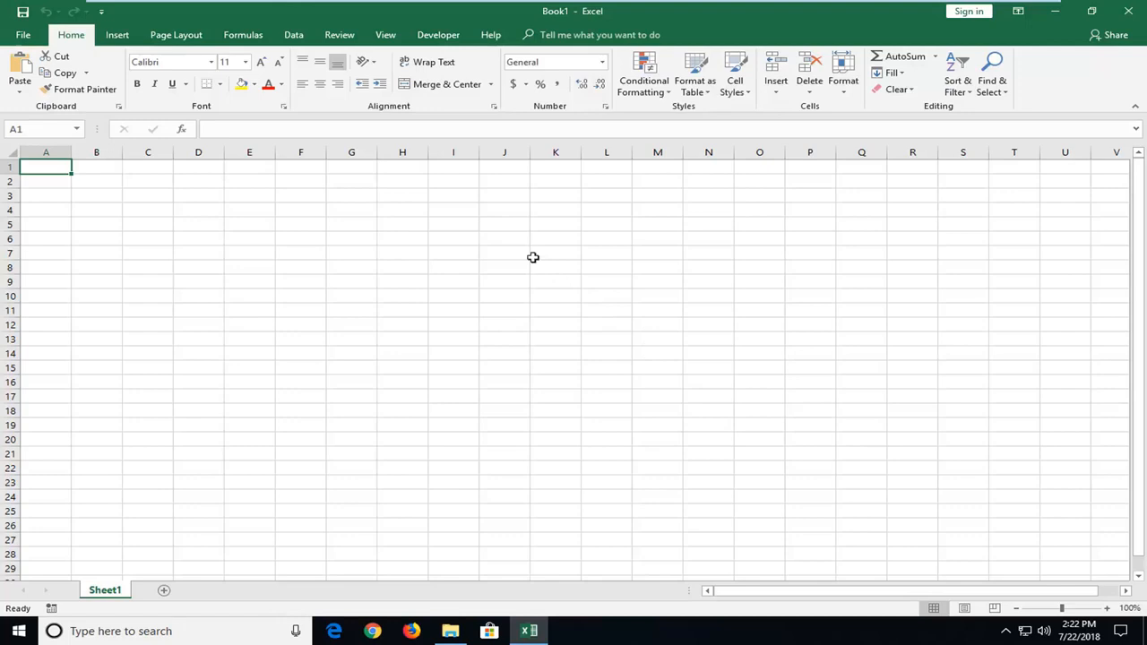
mouse_move(485, 247)
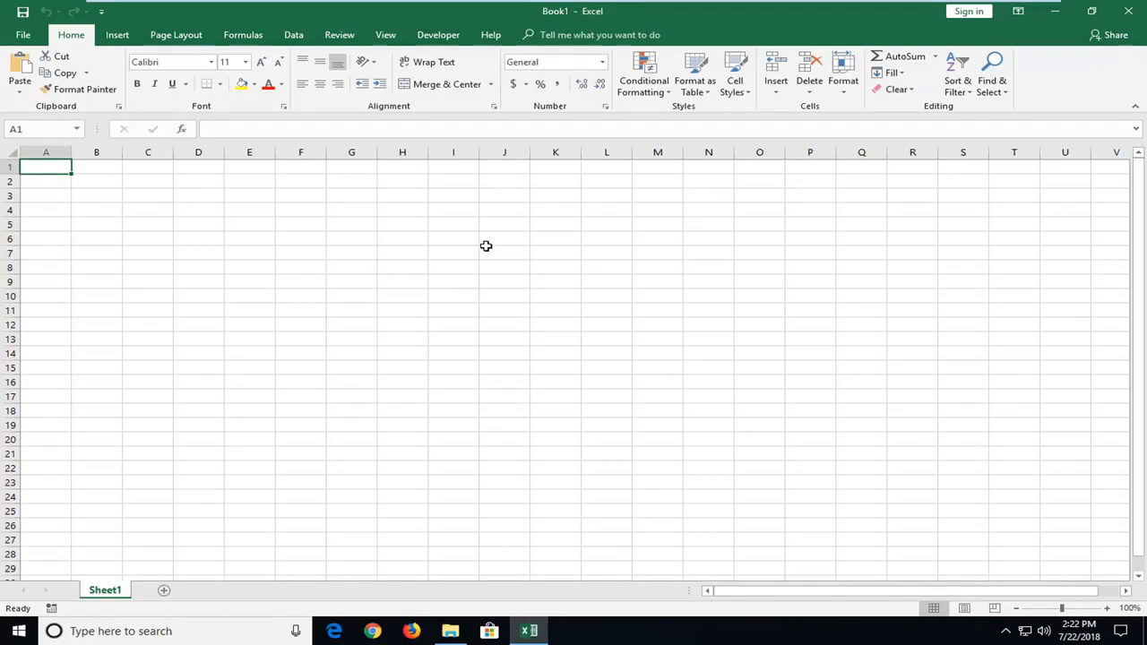
mouse_move(90, 183)
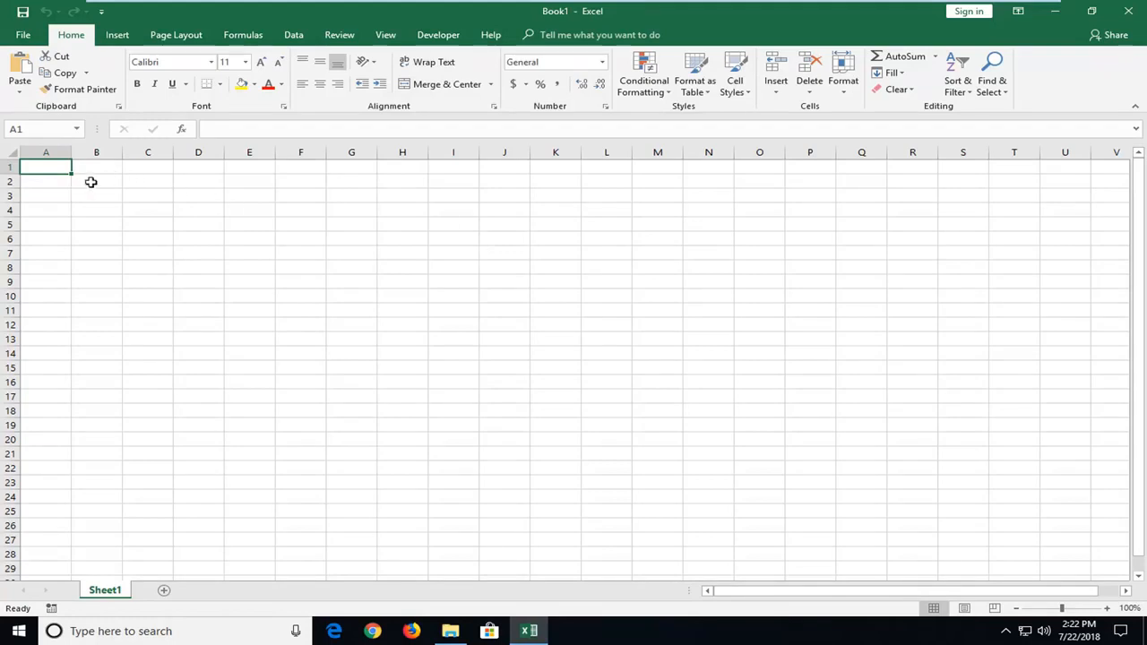
Enter the value 123 in cell B2.
left_click(96, 181)
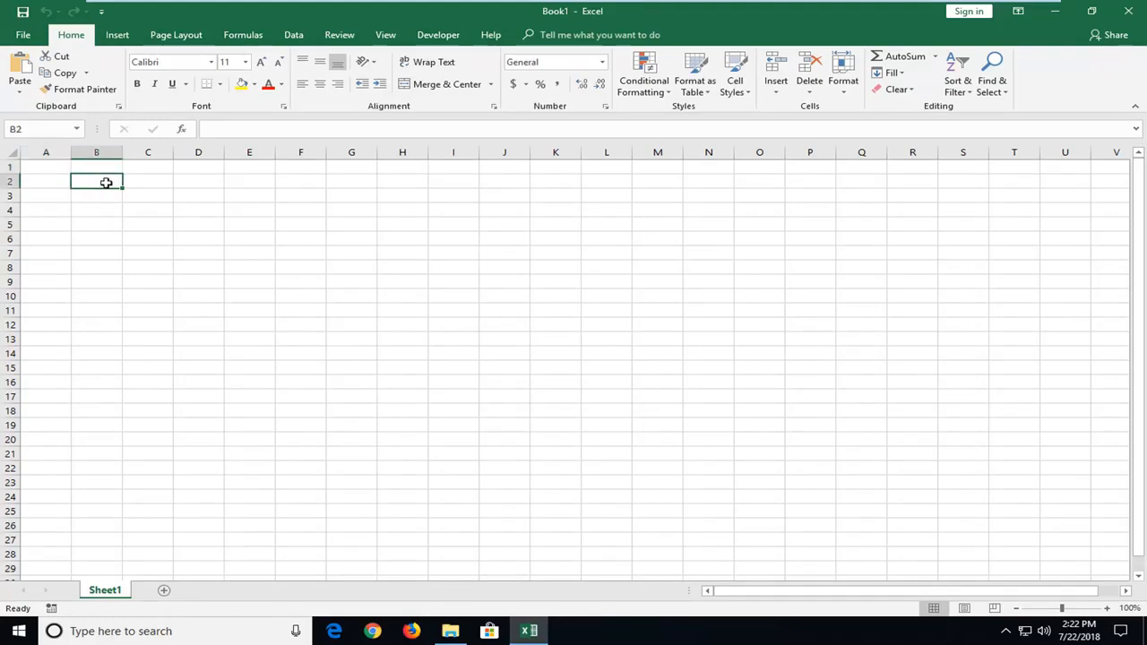
type("123")
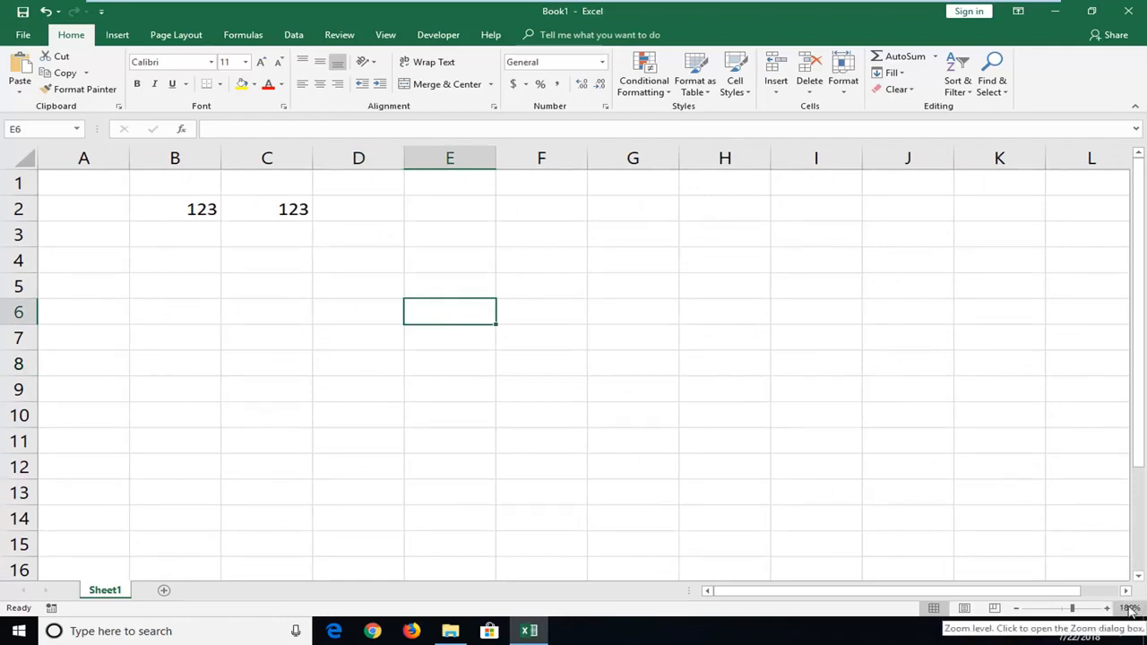
mouse_move(351, 340)
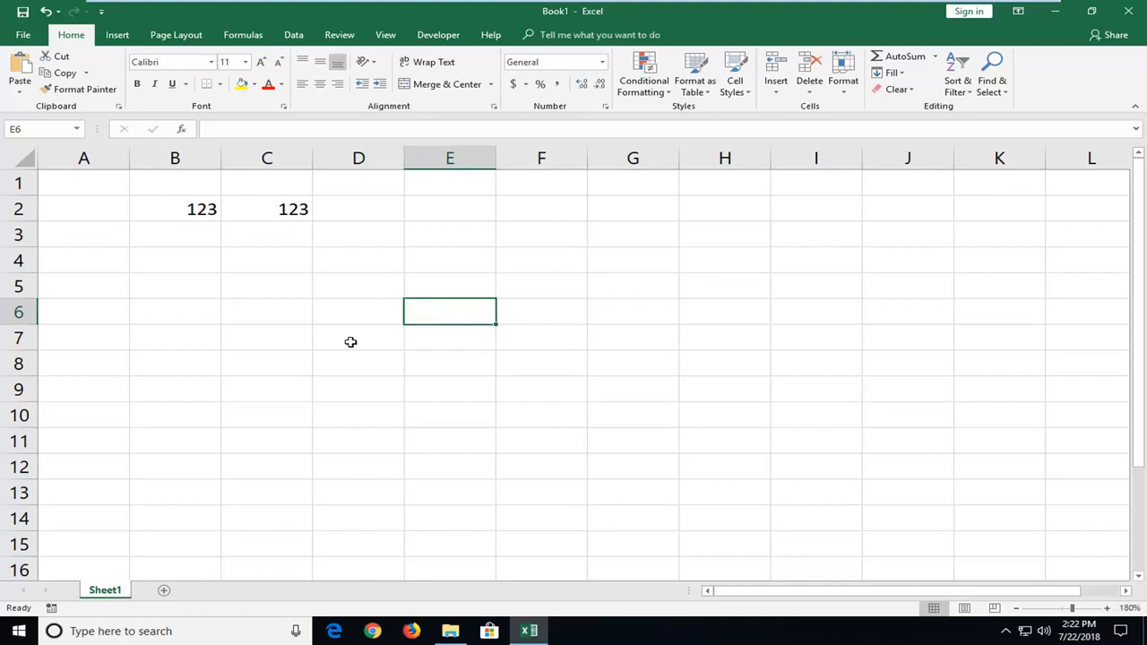
mouse_move(361, 308)
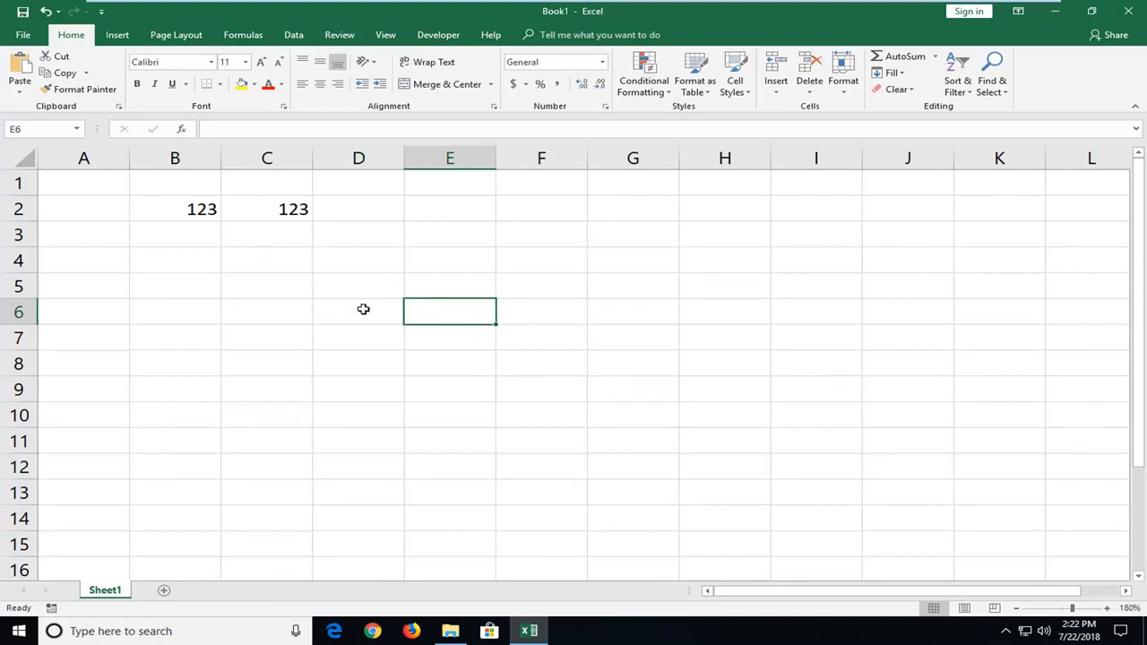
Select cells D6 and E7, then show the View ribbon's zoom settings at 180%.
left_click(359, 311)
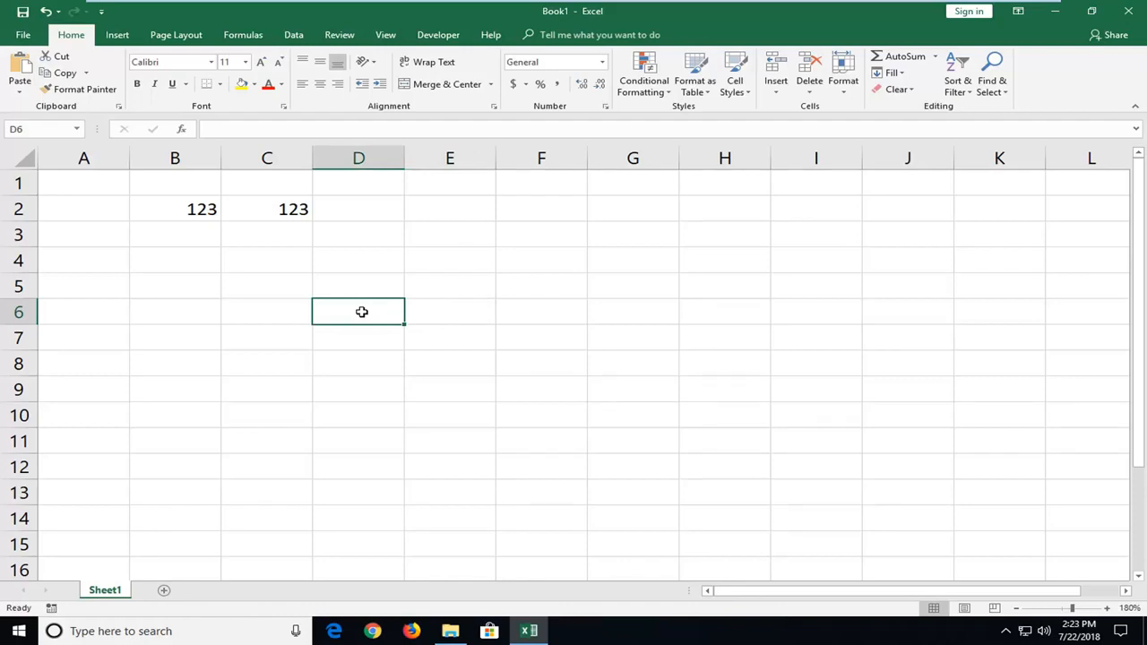
left_click(449, 335)
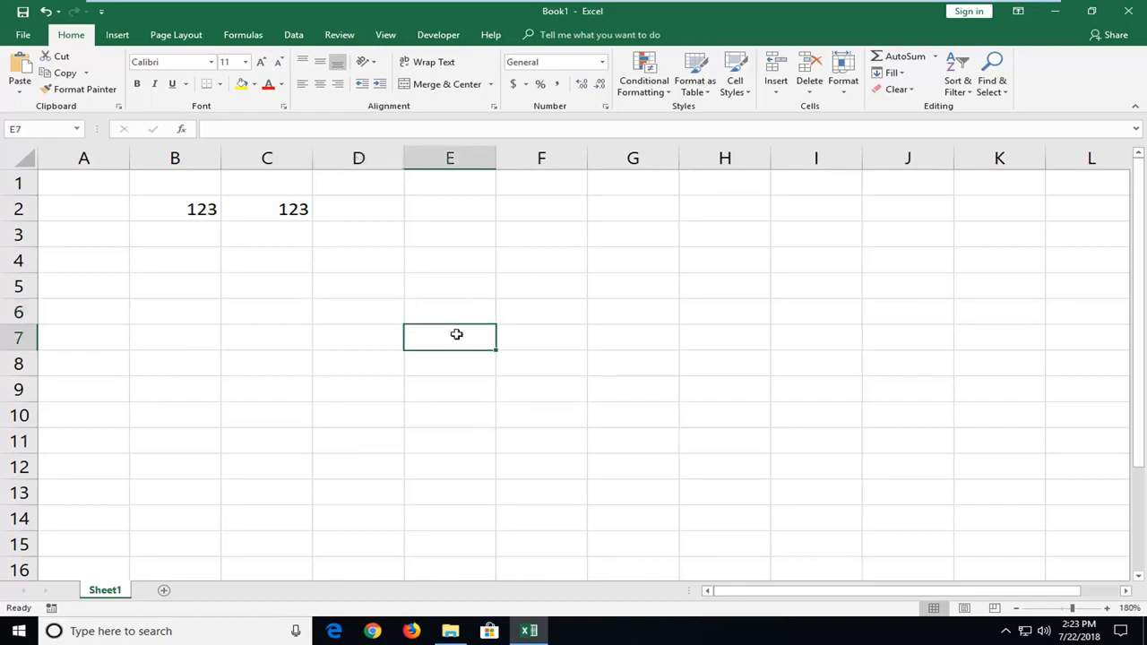
left_click(385, 34)
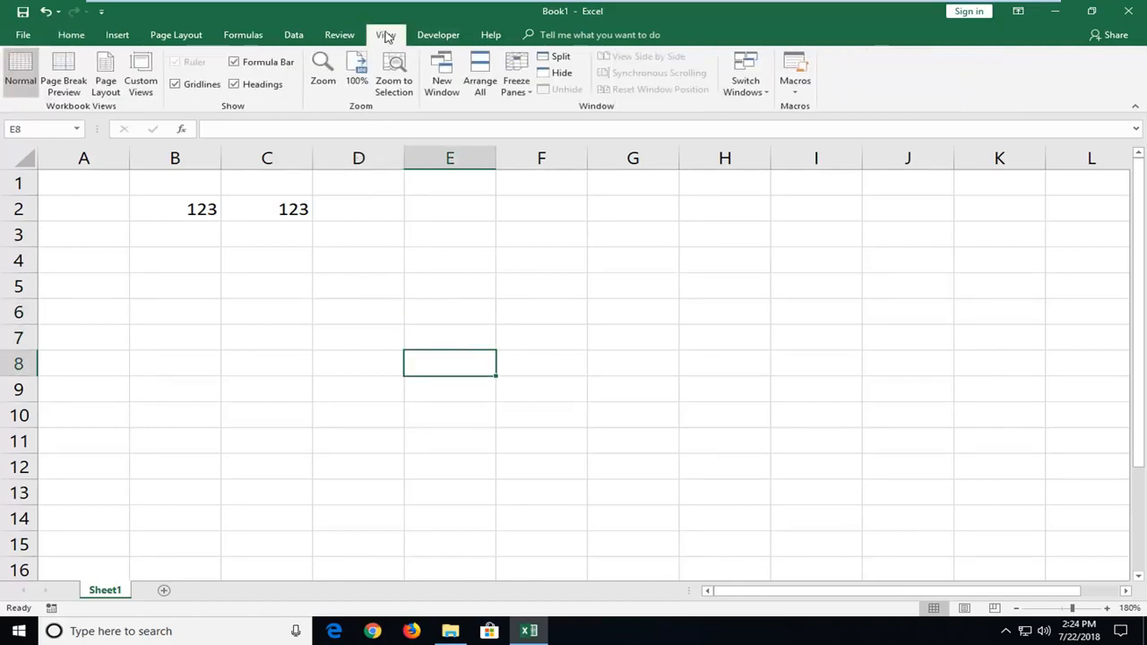
Reset the sheet magnification to 100% through the View Zoom dialog.
left_click(385, 34)
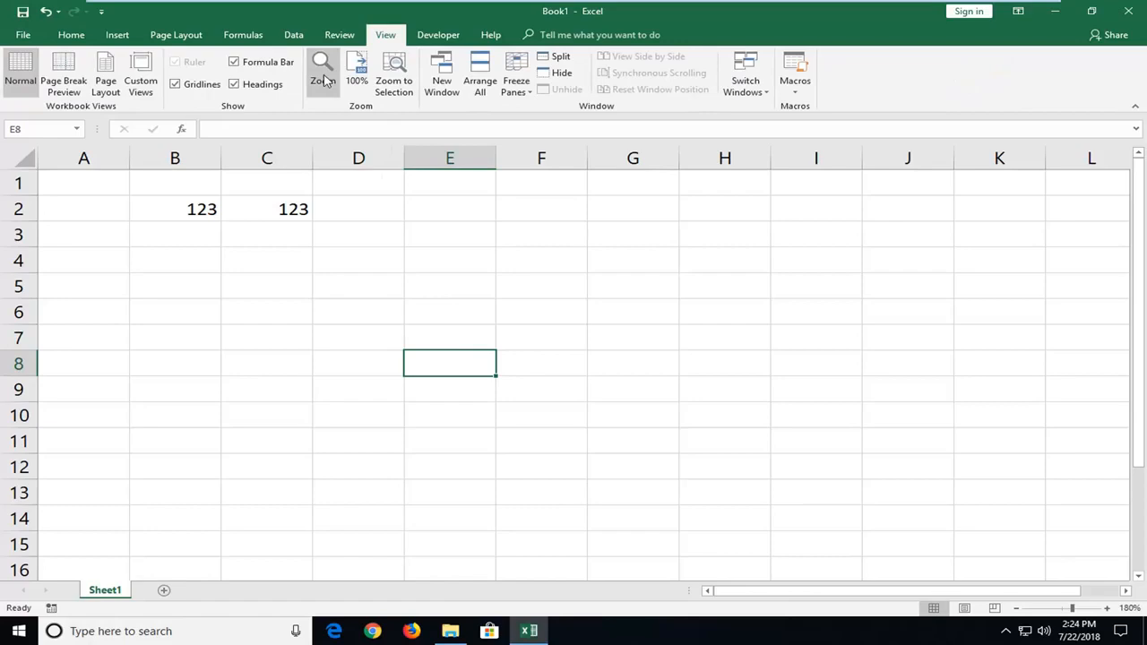
left_click(322, 72)
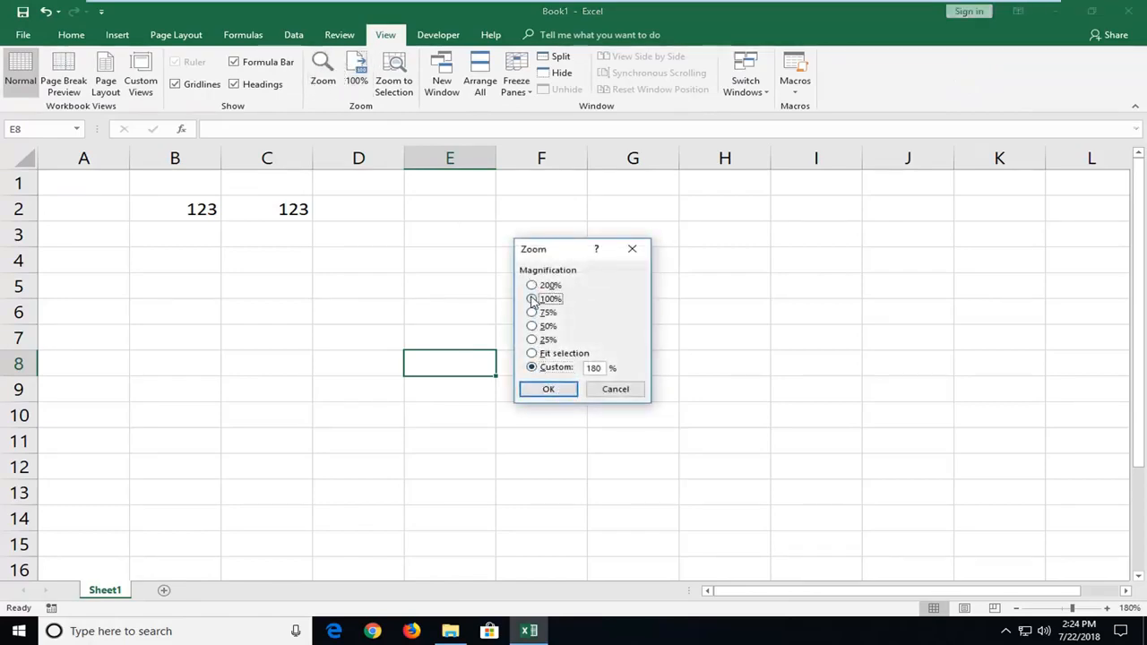
left_click(548, 387)
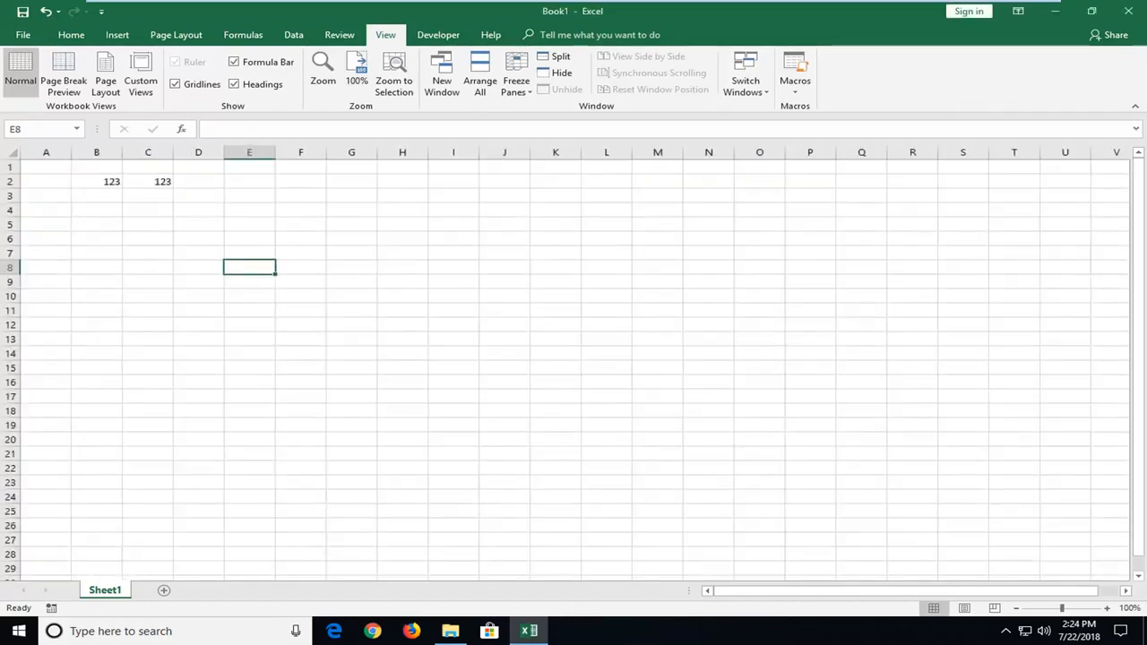